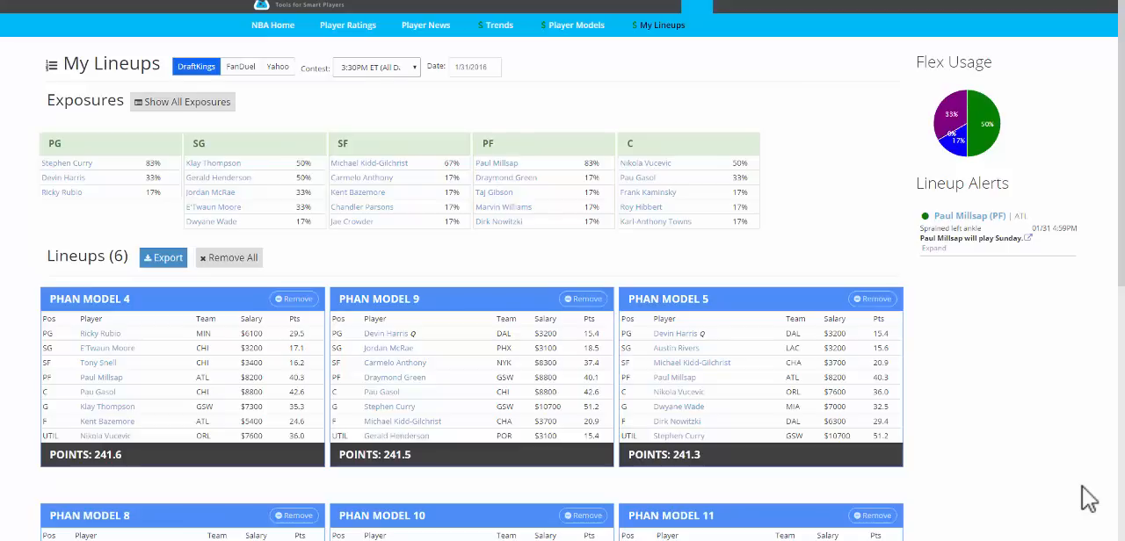
{"action": "mouse_move", "coordinate": [706, 366]}
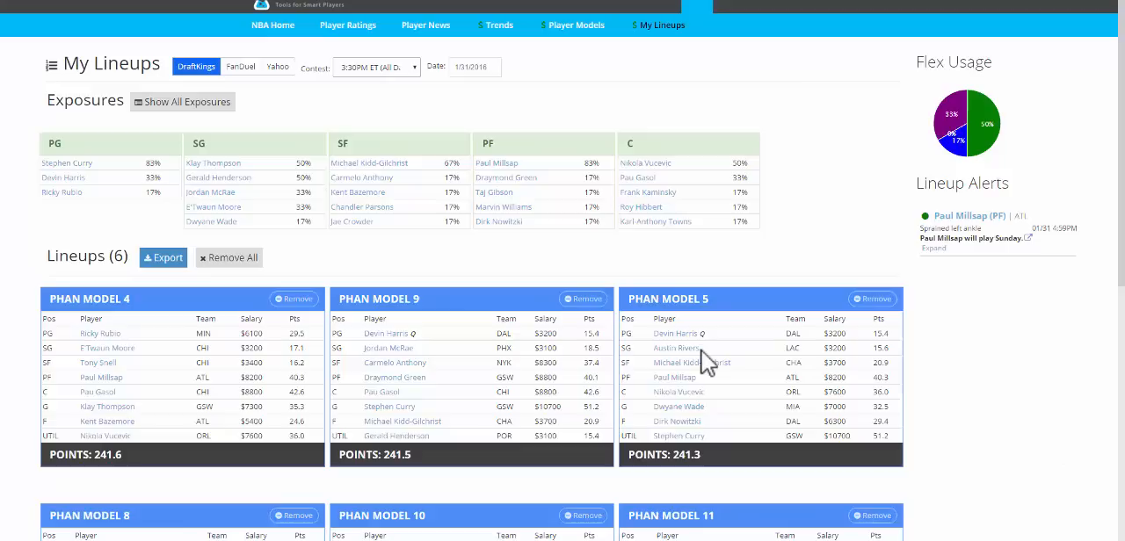
{"action": "mouse_move", "coordinate": [481, 285]}
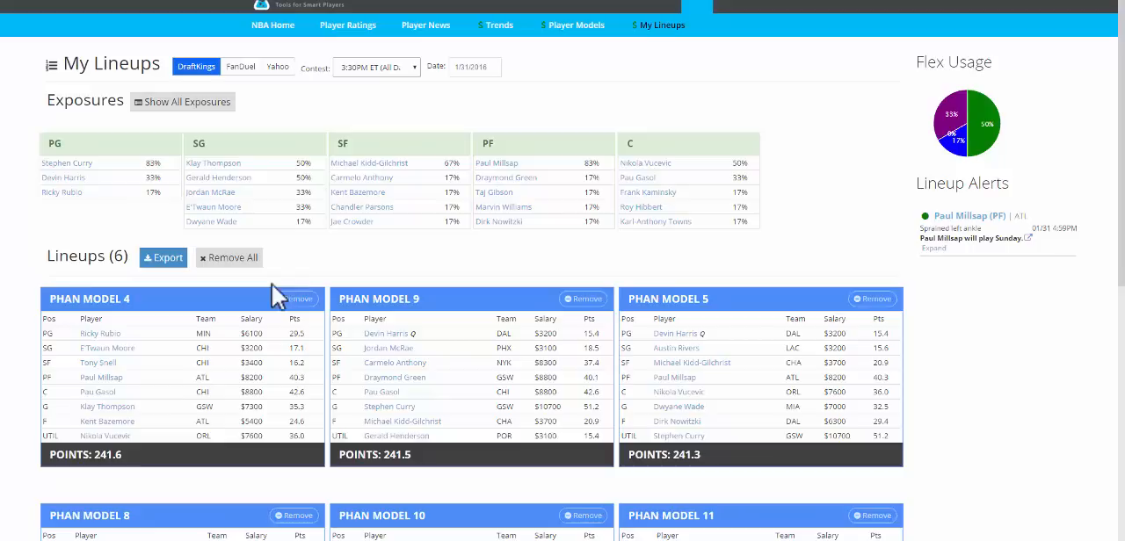
{"action": "mouse_move", "coordinate": [361, 281]}
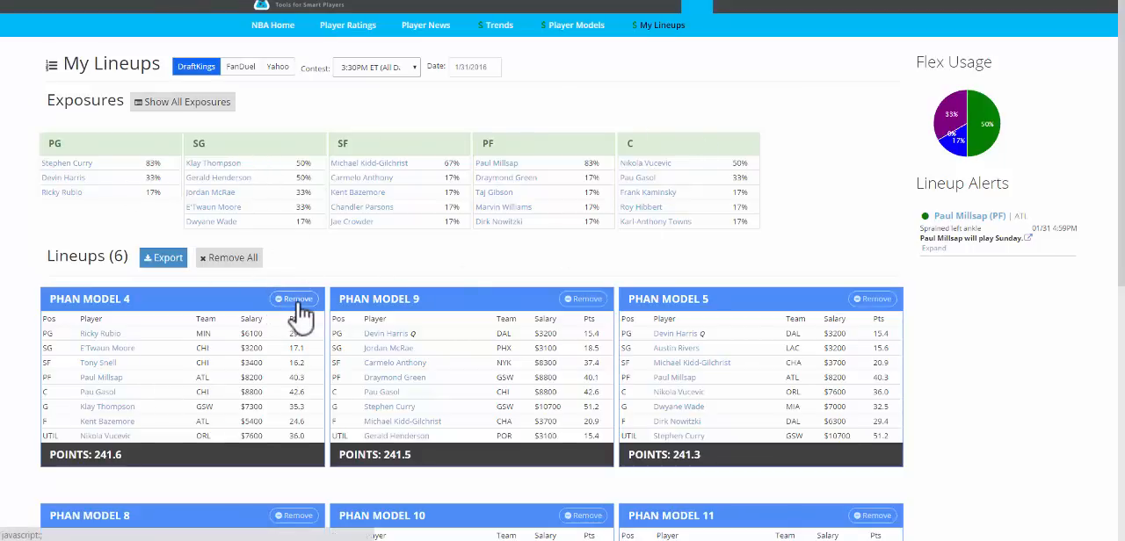
Remove the Phan Model 4 lineup and export the remaining five lineups as a DraftKings CSV
{"action": "left_click", "coordinate": [295, 299]}
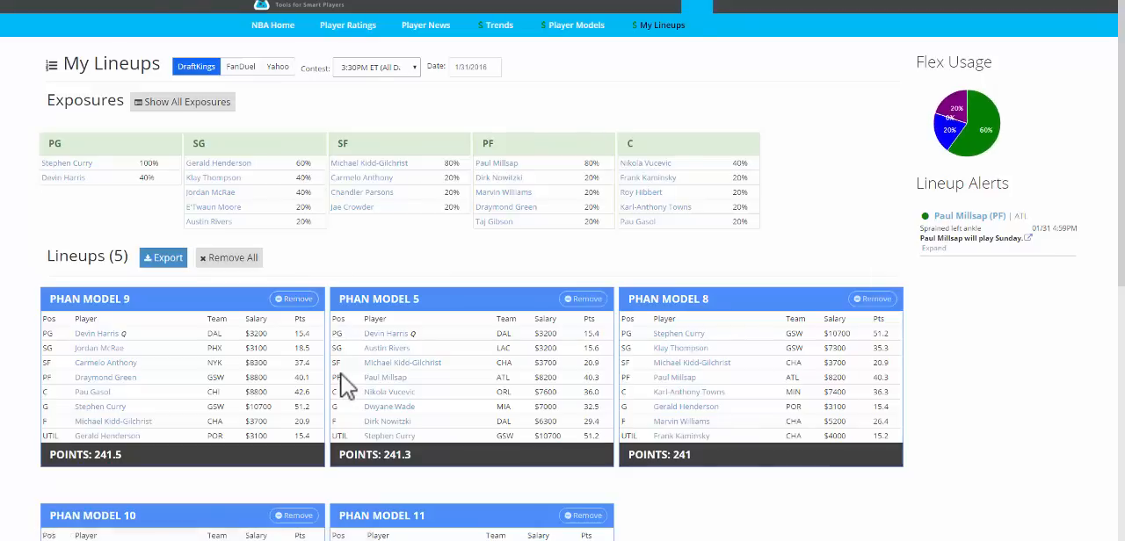
{"action": "mouse_move", "coordinate": [161, 257]}
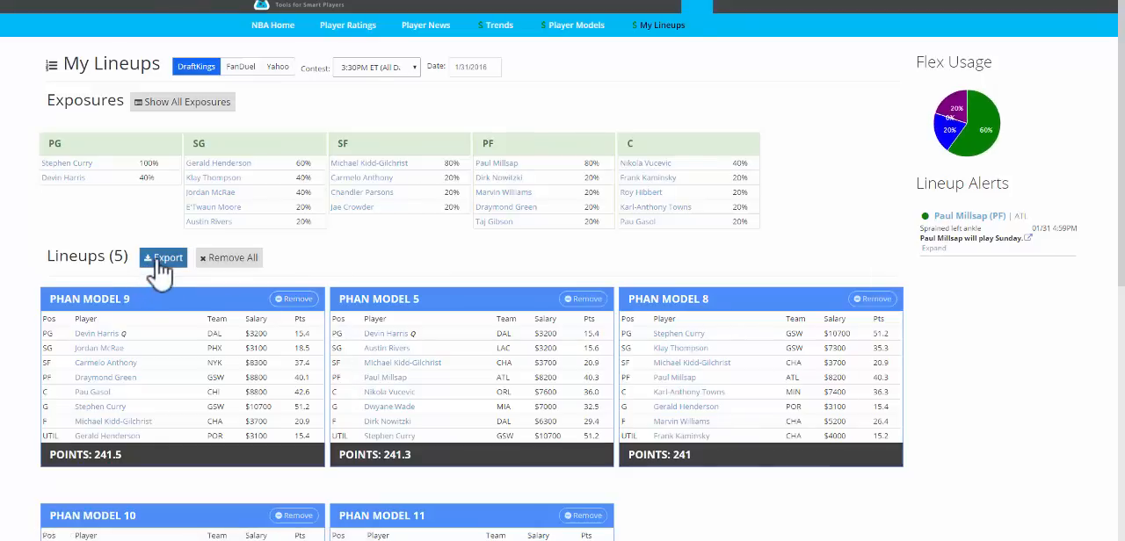
{"action": "left_click", "coordinate": [161, 256]}
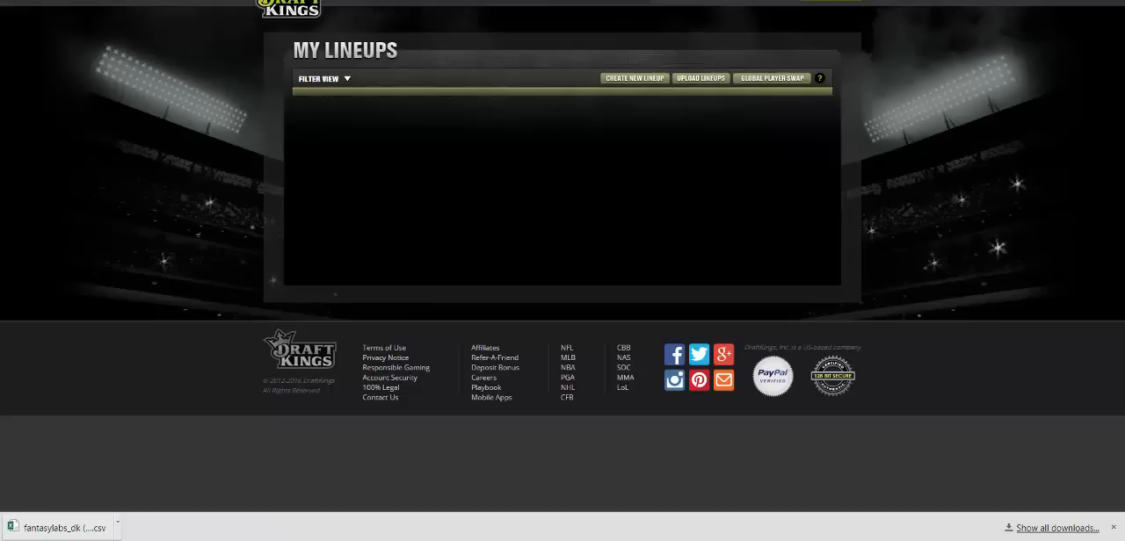
Start a CSV lineup upload from DraftKings My Lineups
{"action": "left_click", "coordinate": [700, 77]}
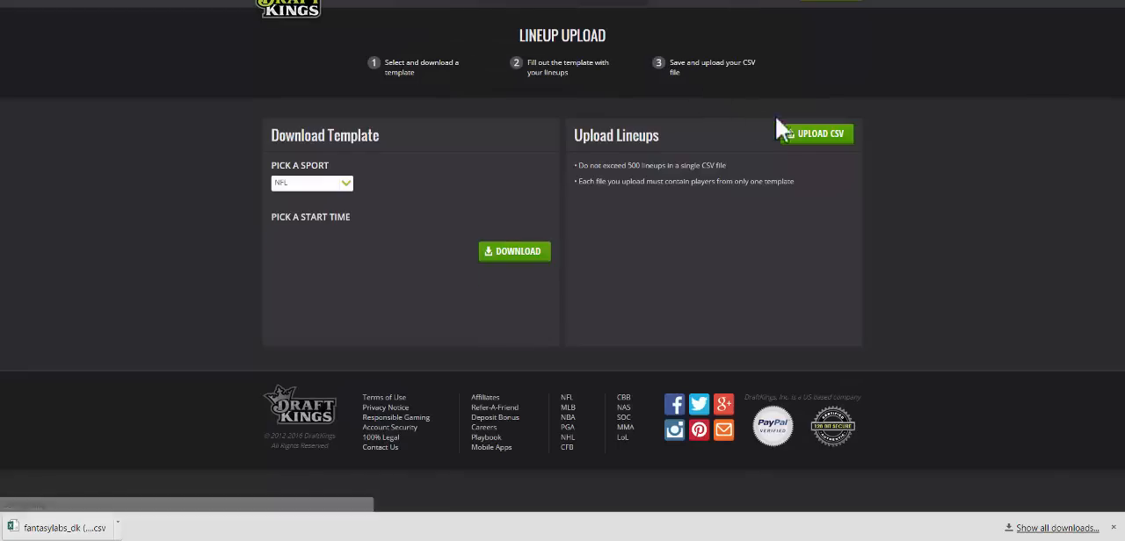
{"action": "left_click", "coordinate": [812, 133]}
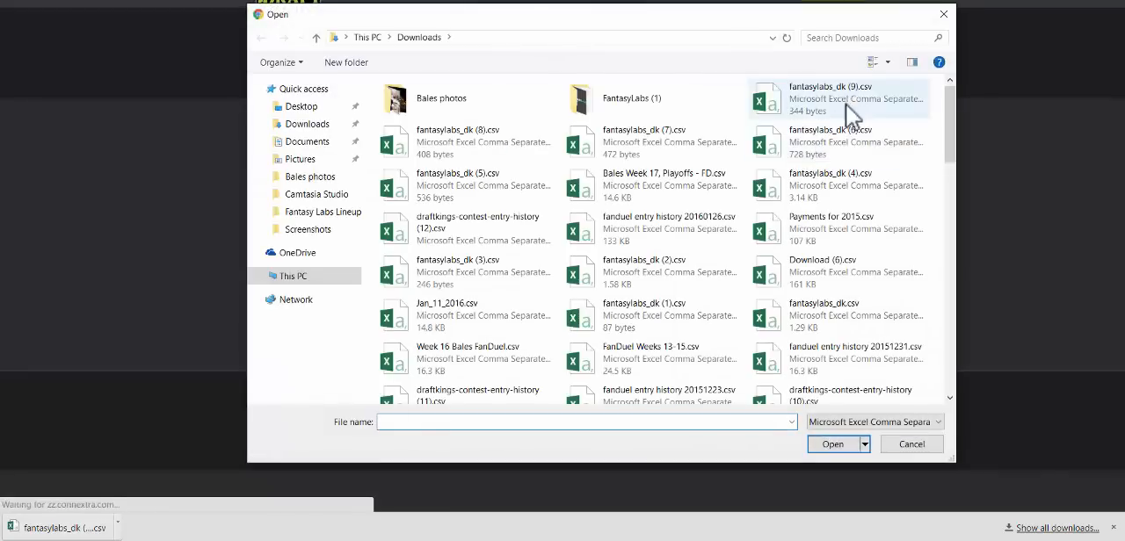